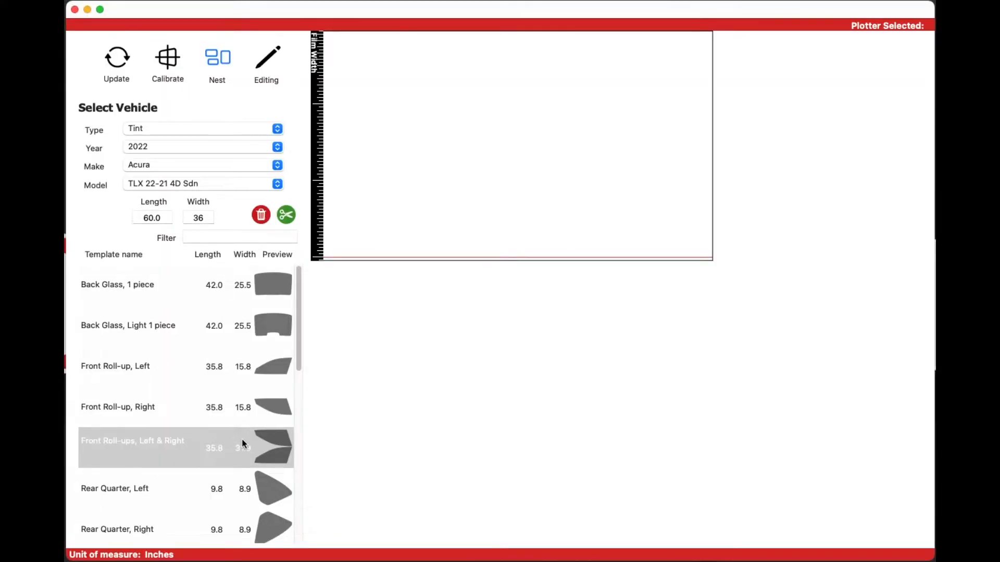
Place the 'Front Roll-ups, Left & Right' template on the film and rotate it 45 degrees.
left_click(132, 441)
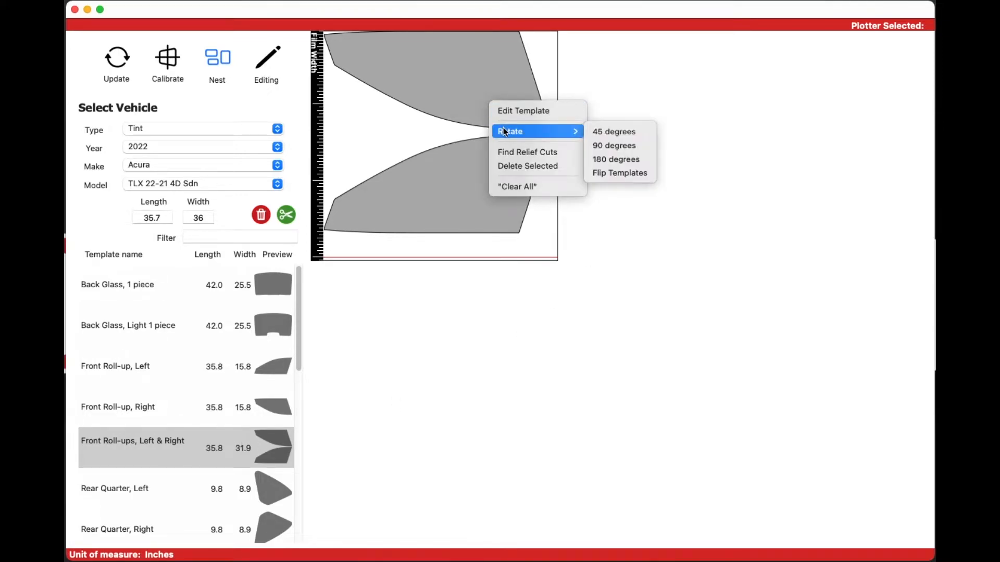
mouse_move(612, 131)
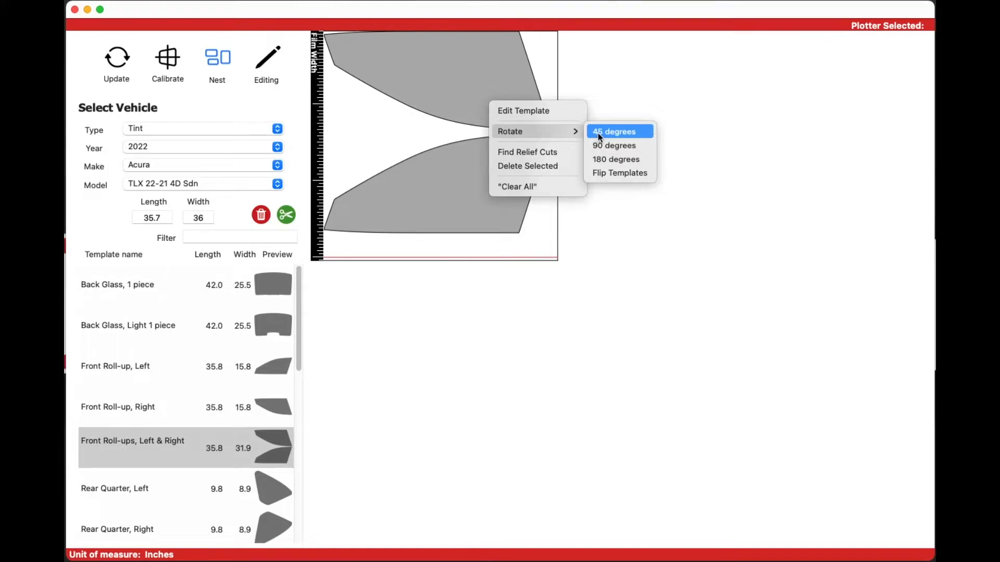
left_click(613, 132)
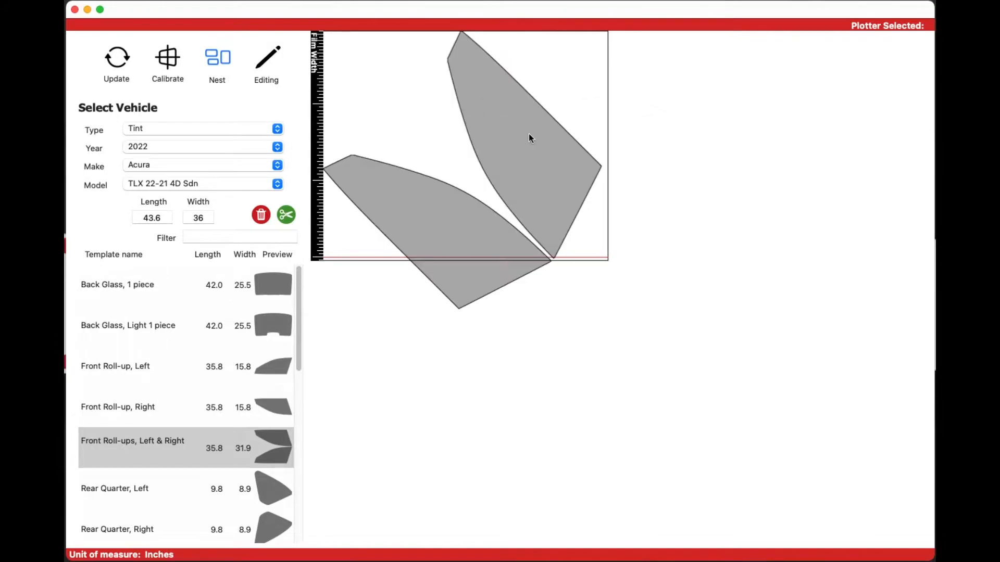
Rotate the roll-up pair another 90 degrees so it lies lengthwise at 41.8 long.
right_click(530, 139)
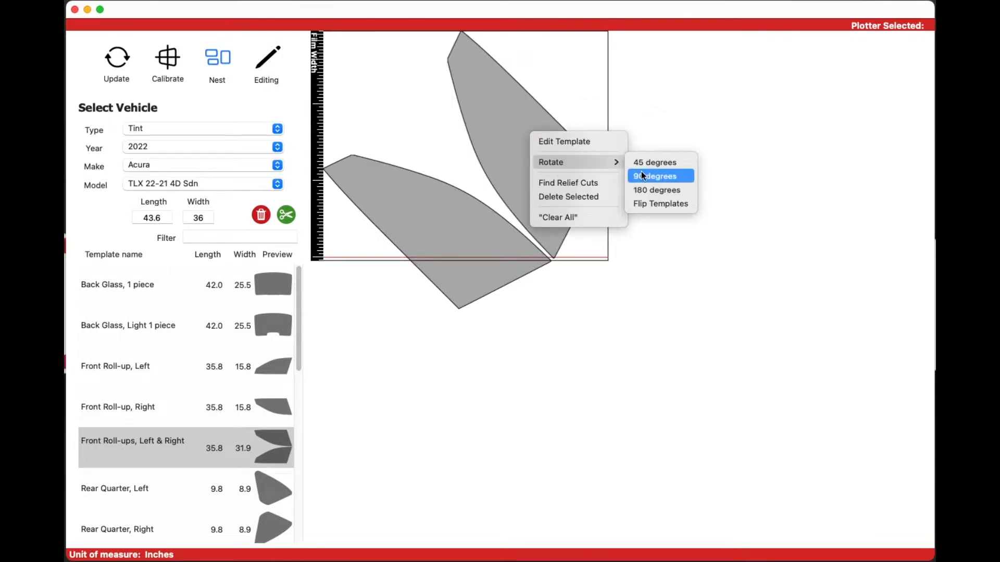
left_click(654, 176)
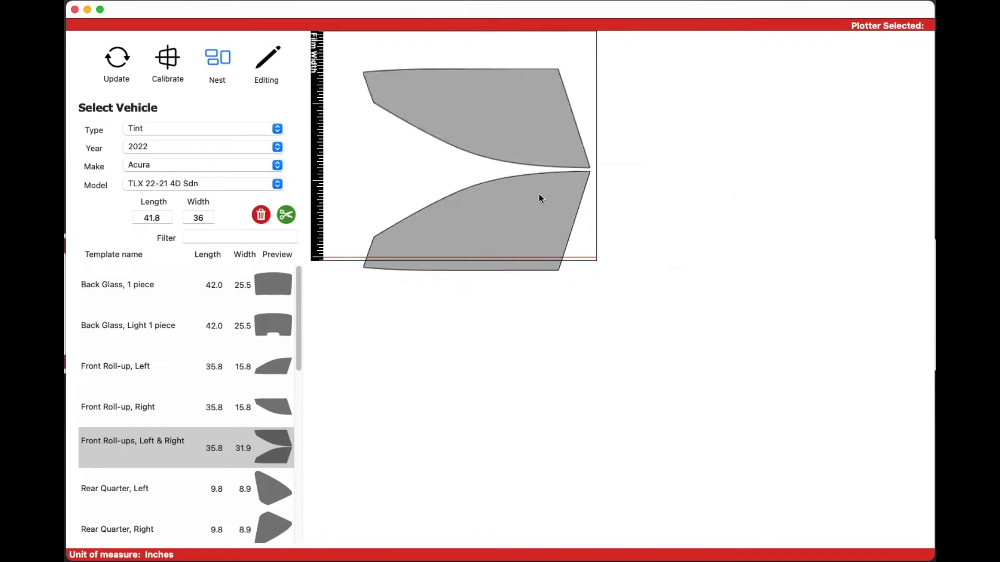
Flip both roll-up templates to their mirror image via Rotate > Flip Templates.
right_click(540, 198)
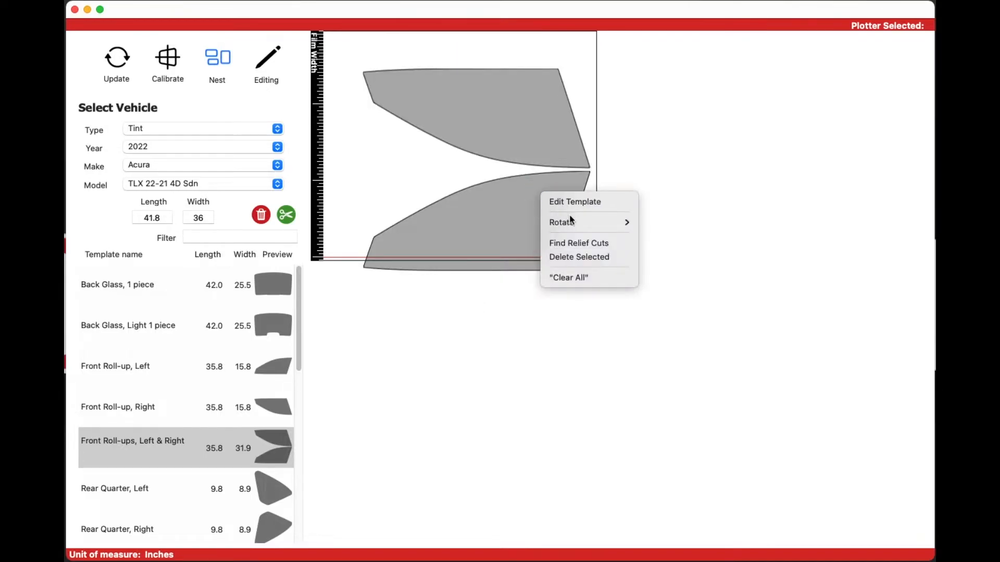
mouse_move(561, 222)
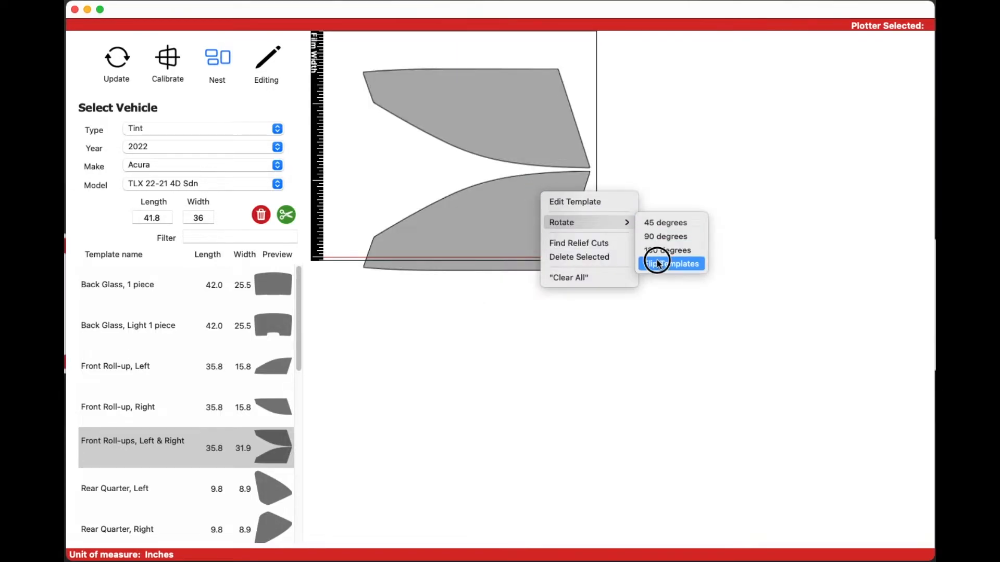
left_click(672, 264)
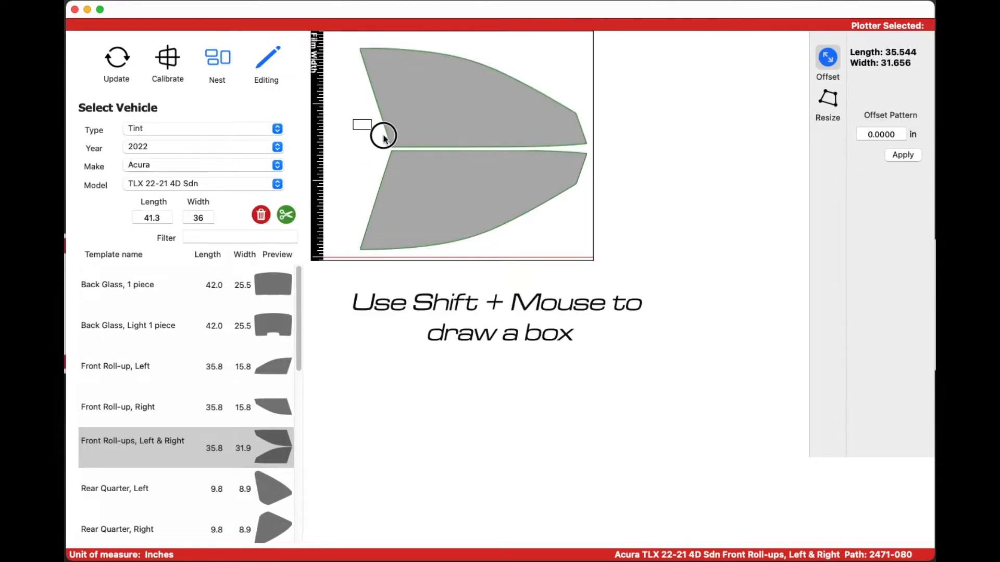
Shift-drag a box around the inner edges where the two pieces meet to select them.
left_click_drag(362, 124, 596, 166)
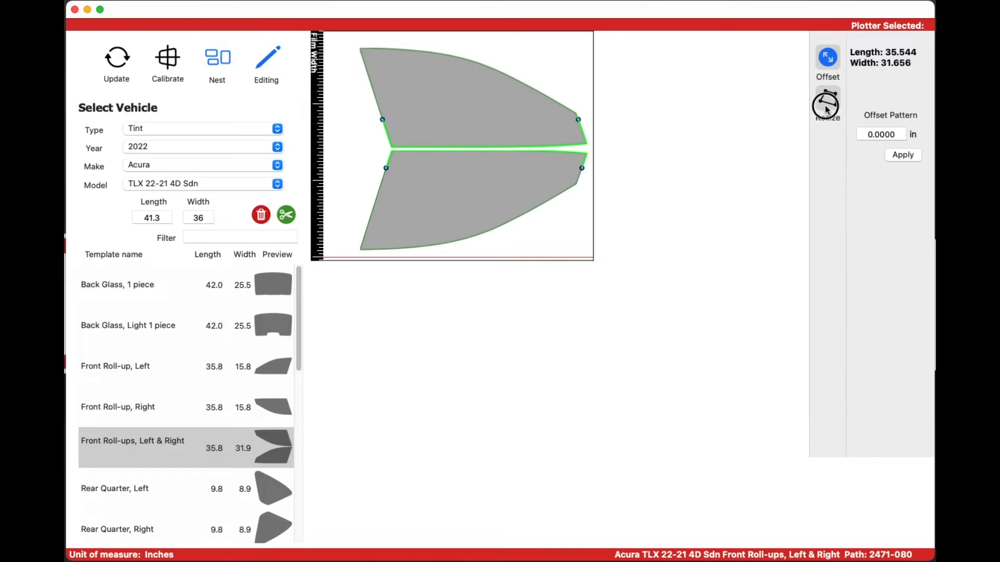
Resize the selected inner edges outward by half an inch twice, reaching 41.7 long.
left_click(827, 105)
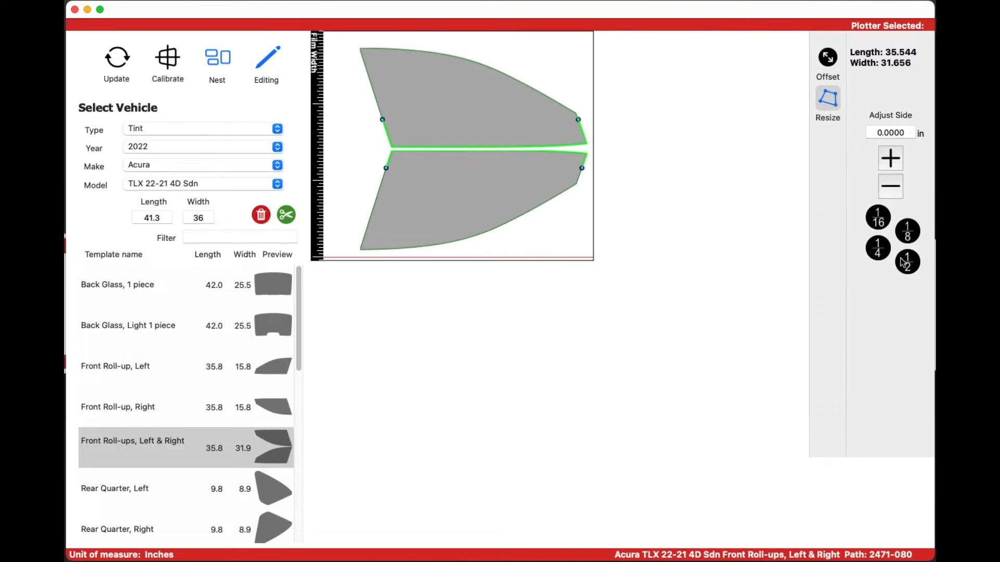
left_click(889, 158)
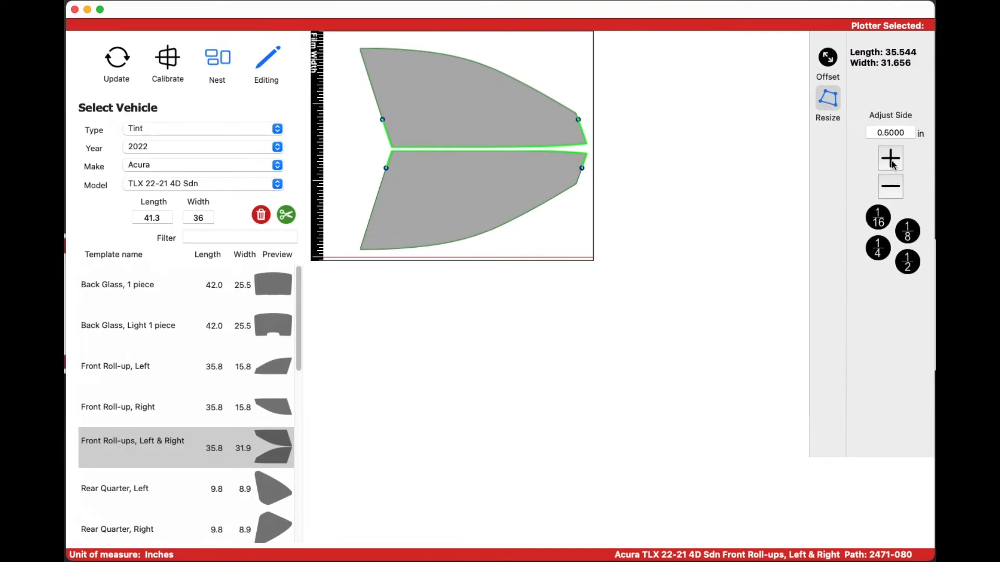
left_click(890, 158)
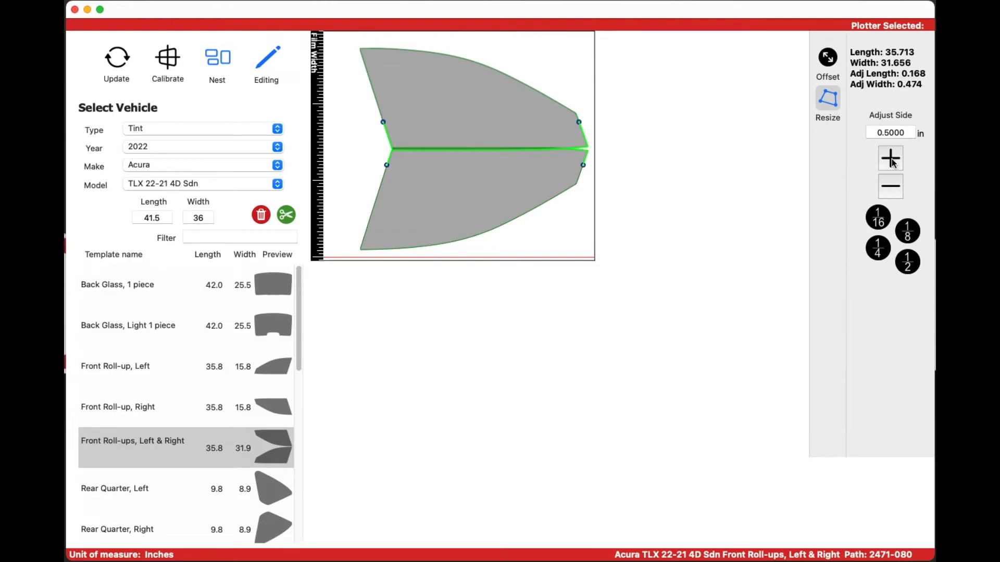
left_click(890, 158)
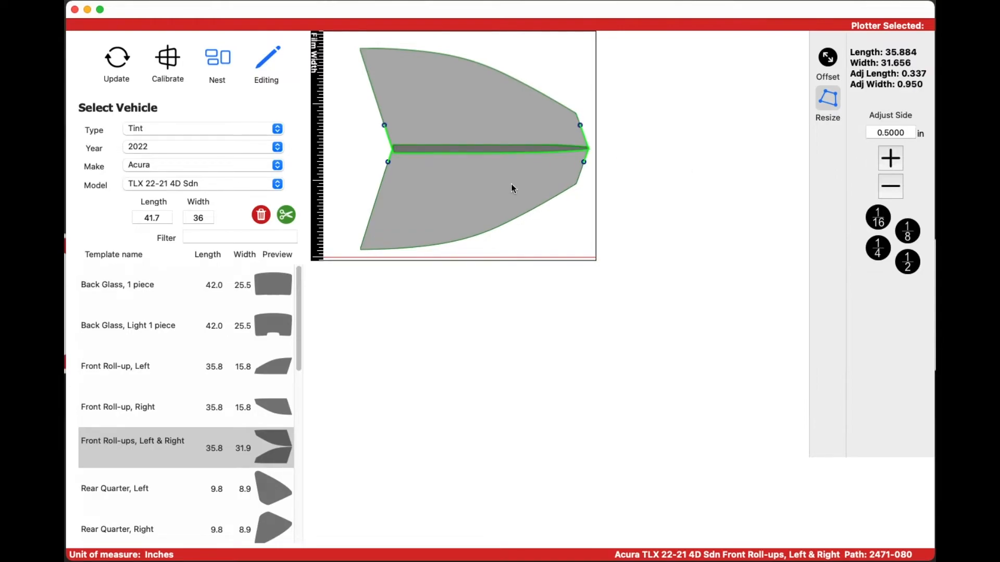